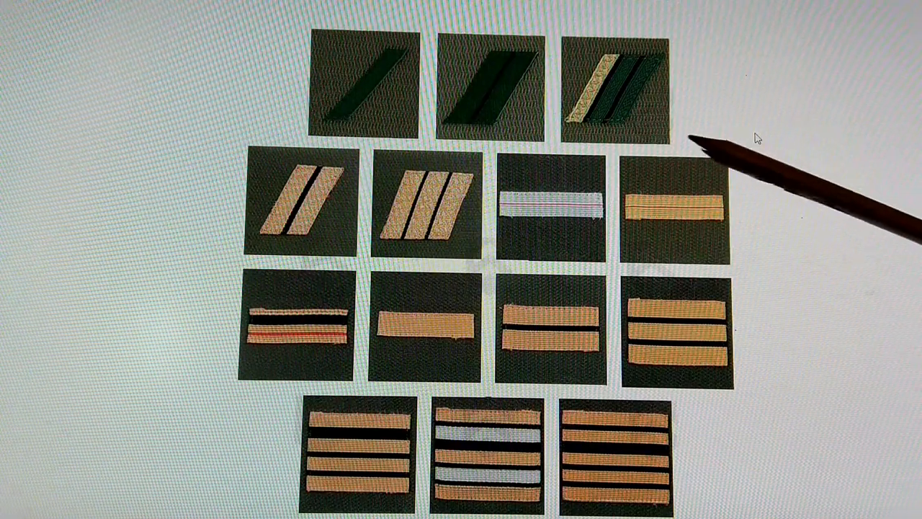
{"action": "mouse_move", "coordinate": [721, 245]}
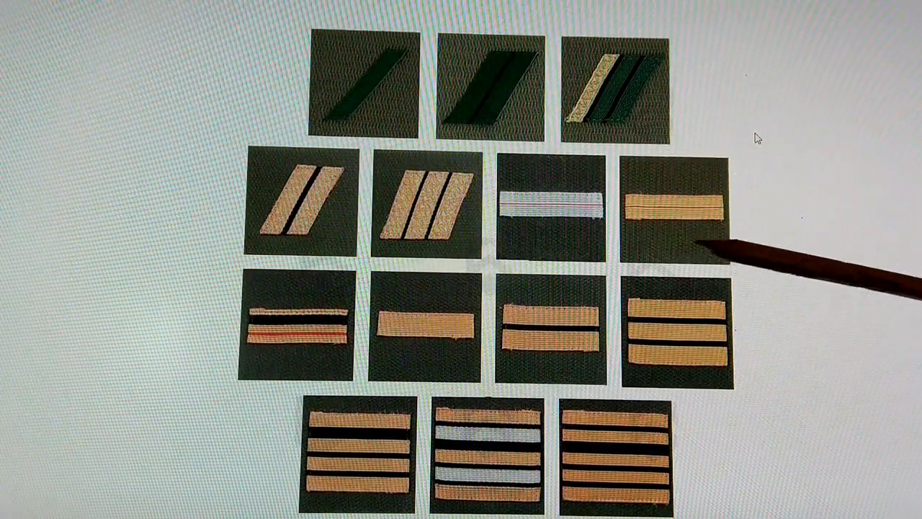